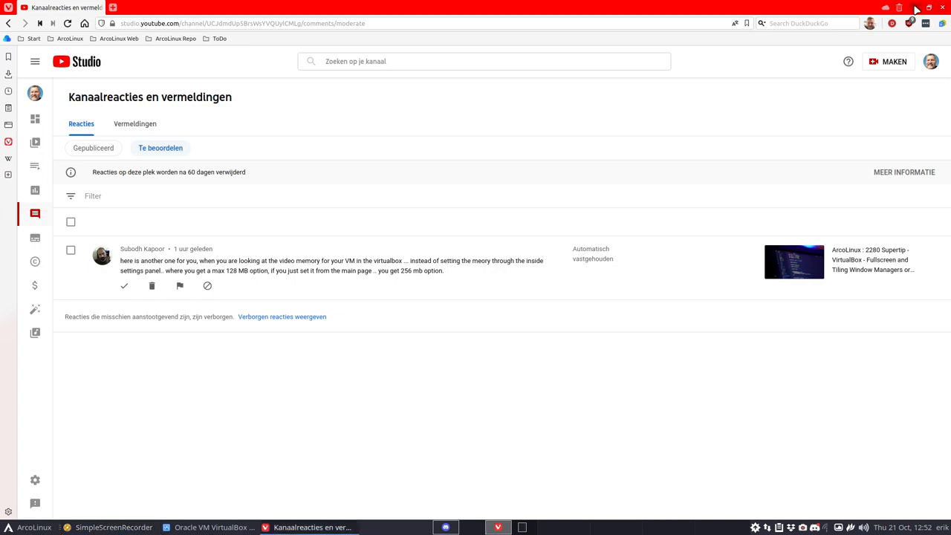
# Bring the VirtualBox Manager window to the front from the taskbar
pyautogui.click(214, 526)
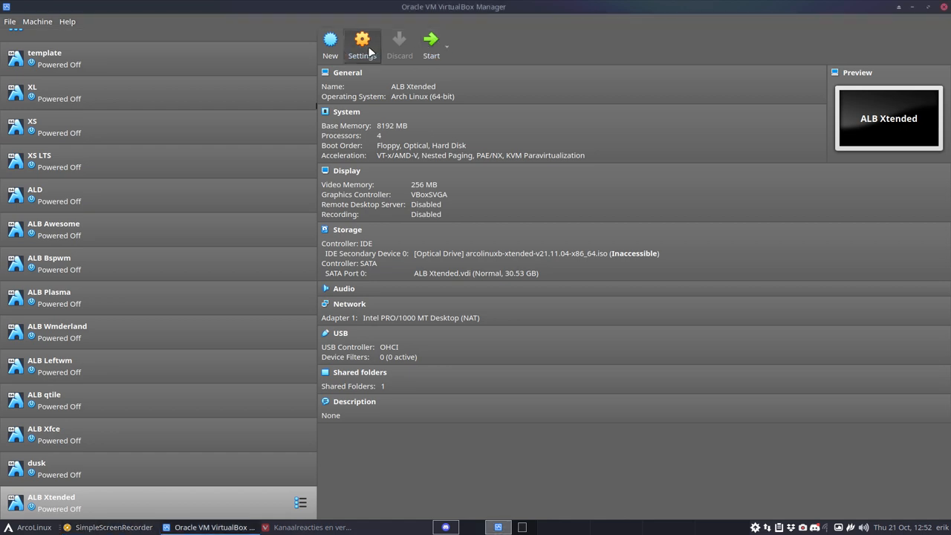
pyautogui.click(363, 44)
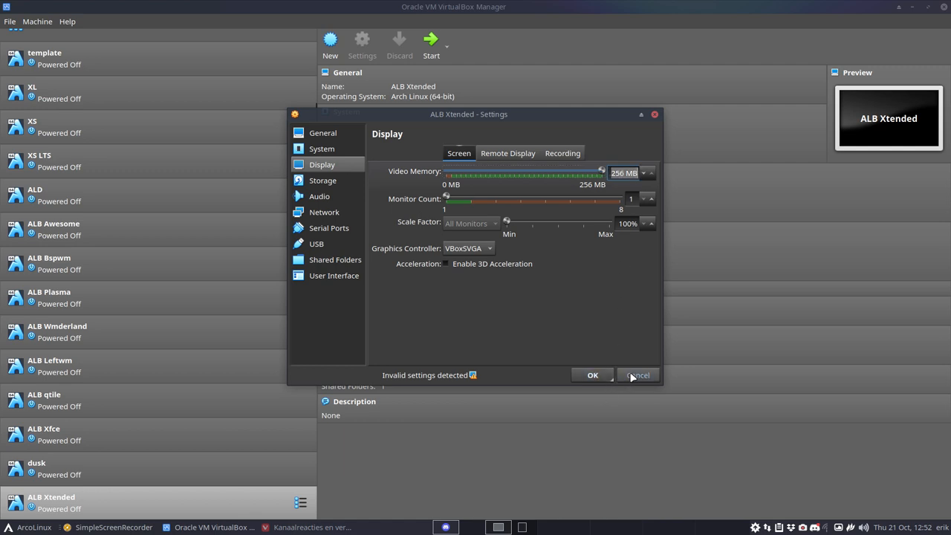
pyautogui.click(638, 375)
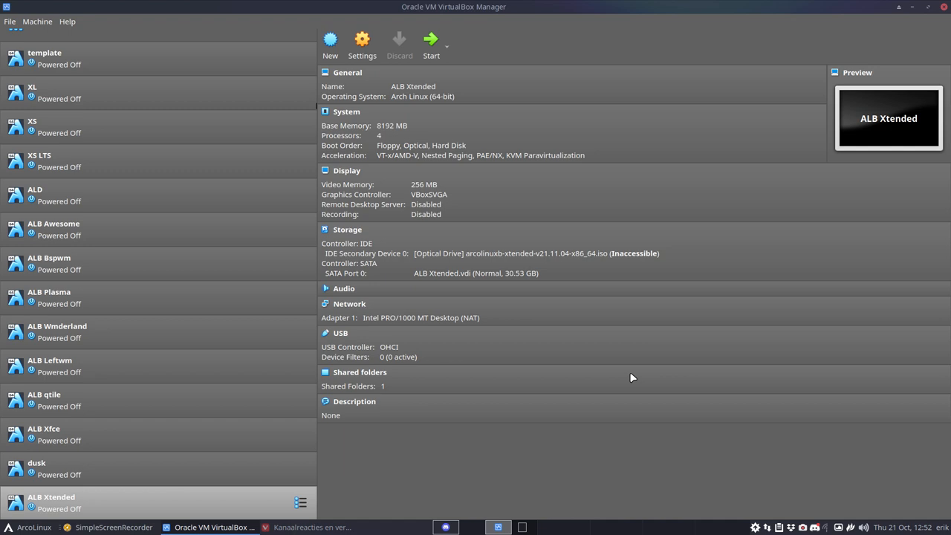
# Select the XS LTS machine and show its quick video memory popup at 128 MB
pyautogui.click(38, 160)
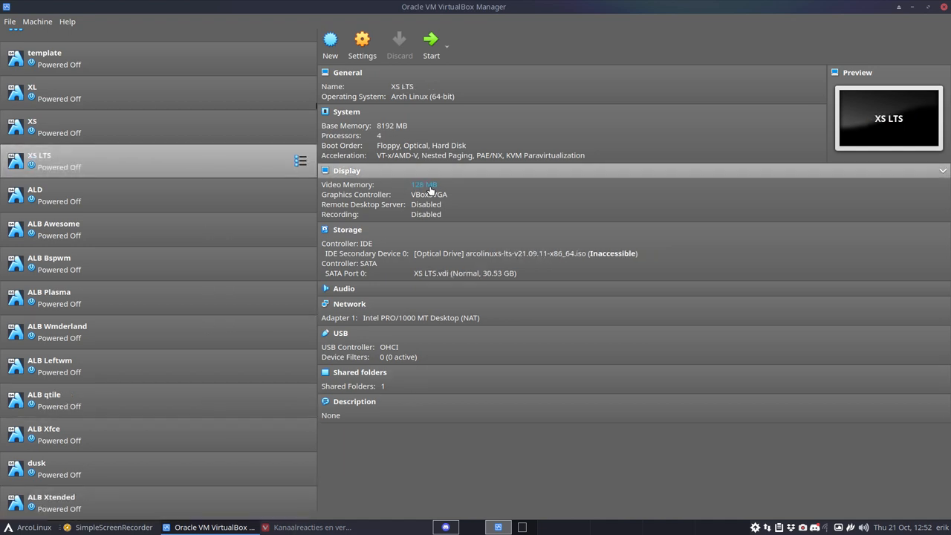
pyautogui.click(423, 184)
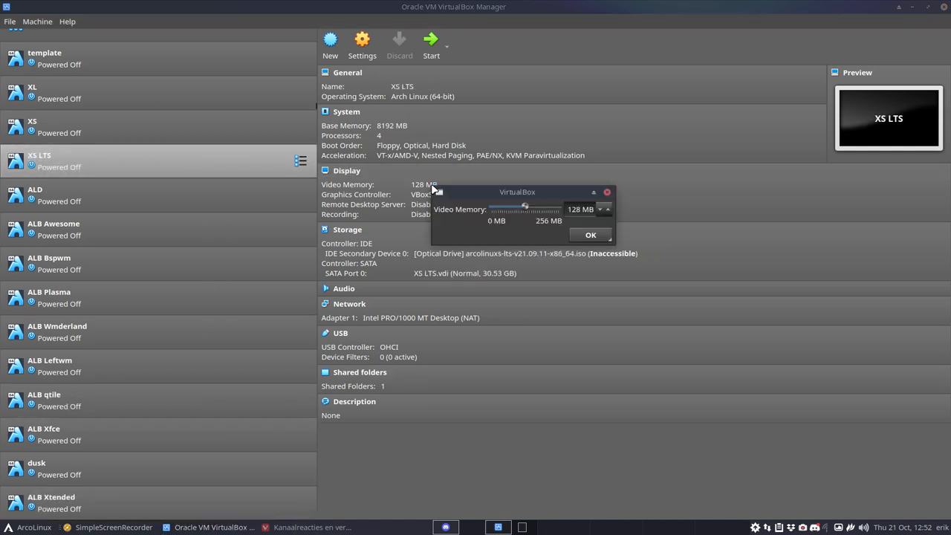
pyautogui.moveTo(546, 236)
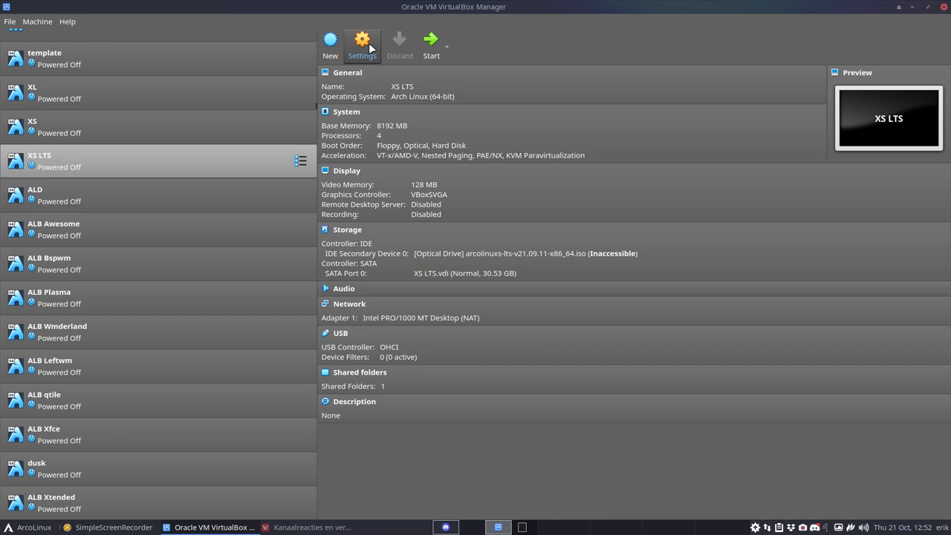
pyautogui.click(362, 41)
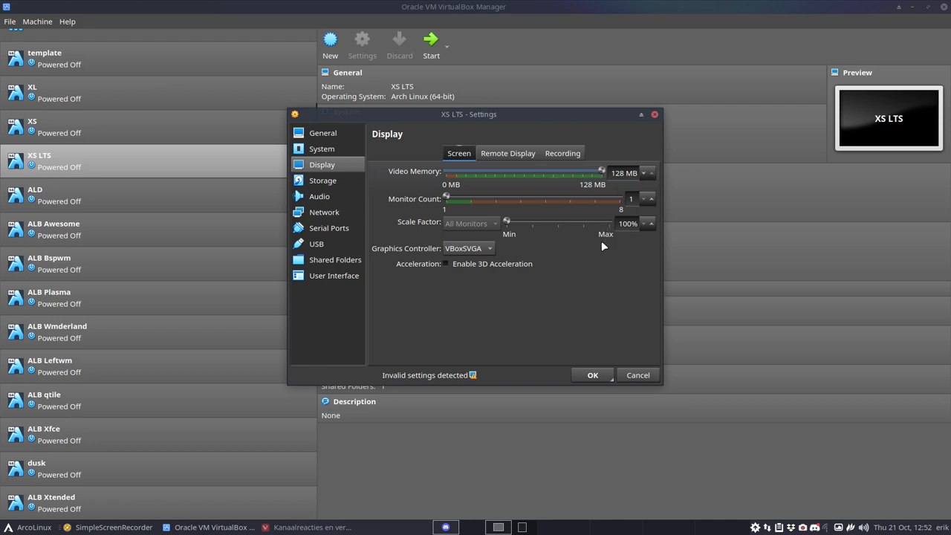
pyautogui.moveTo(637, 375)
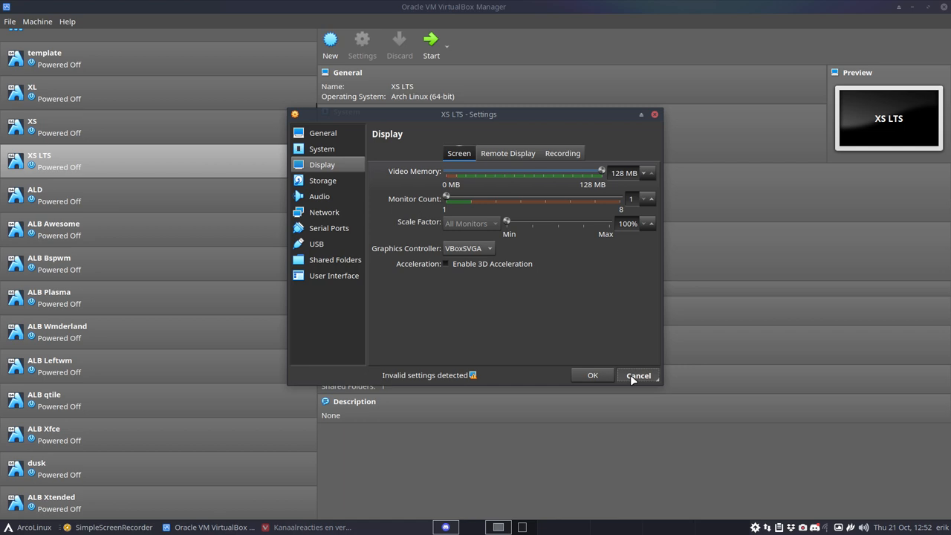
pyautogui.click(639, 375)
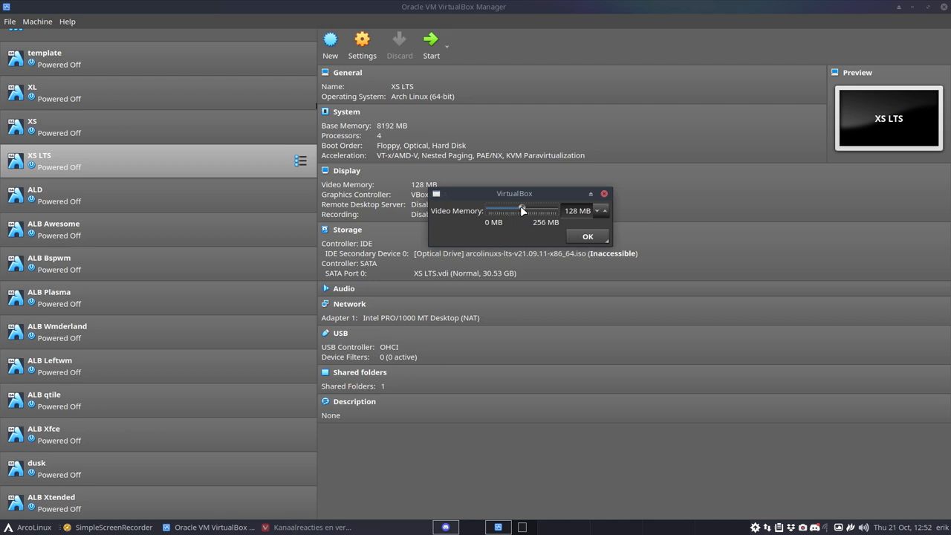
# Slide XS LTS video memory from 128 MB to 256 MB and confirm with OK
pyautogui.moveTo(523, 211); pyautogui.dragTo(556, 211)
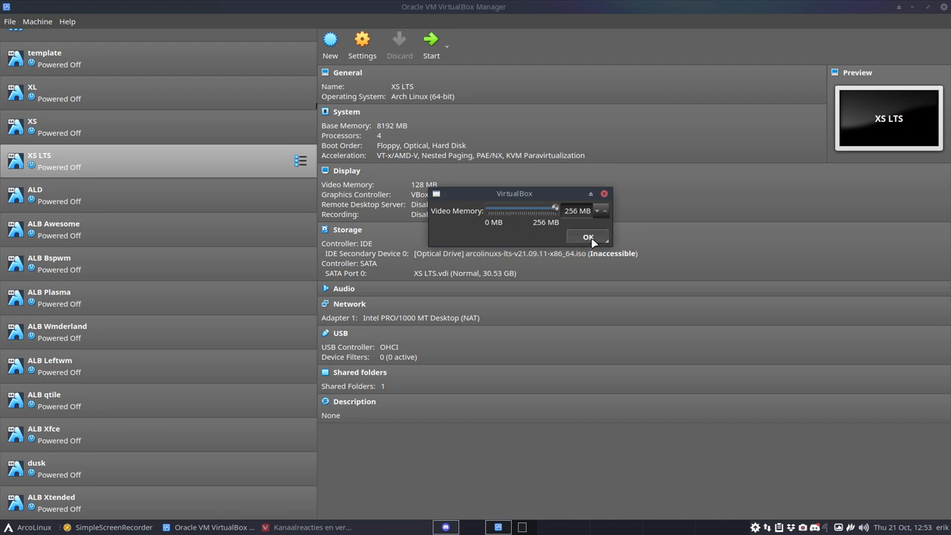
pyautogui.click(588, 236)
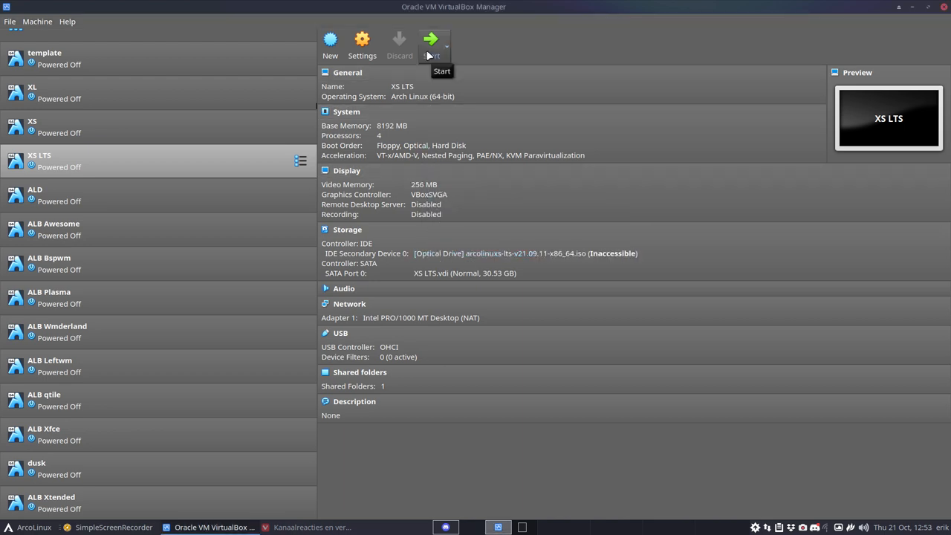